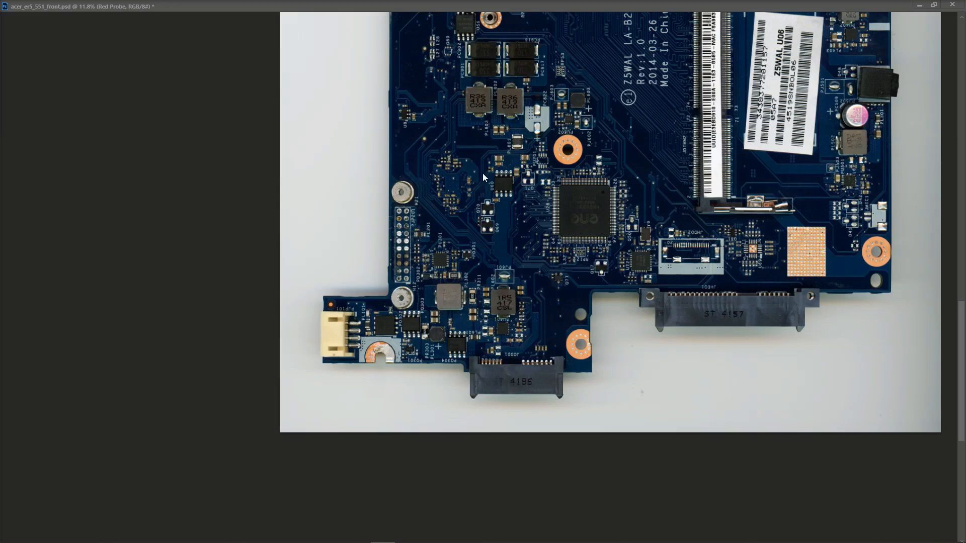
mouse_move(551, 159)
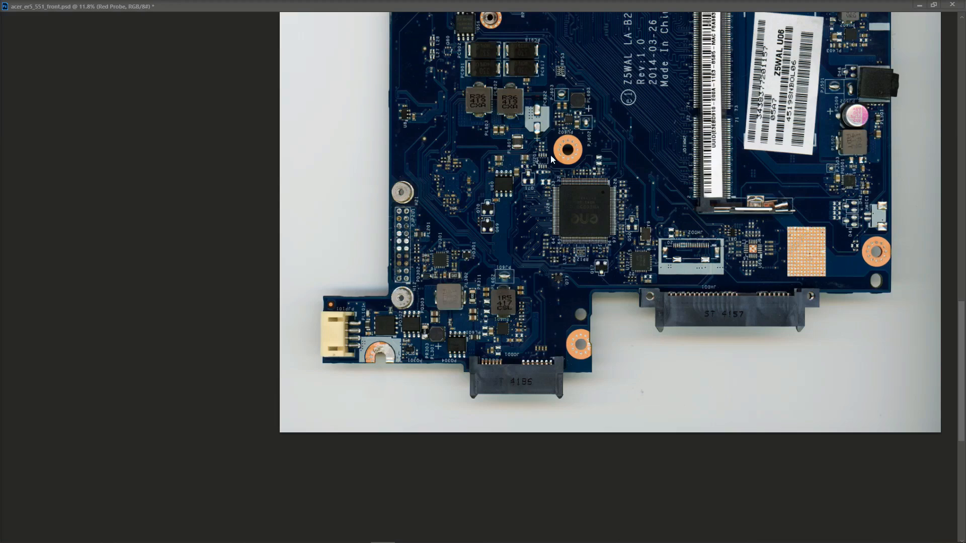
Zoom in so the Tenma power supply and its red and black leads sit on the board.
key(ctrl++)
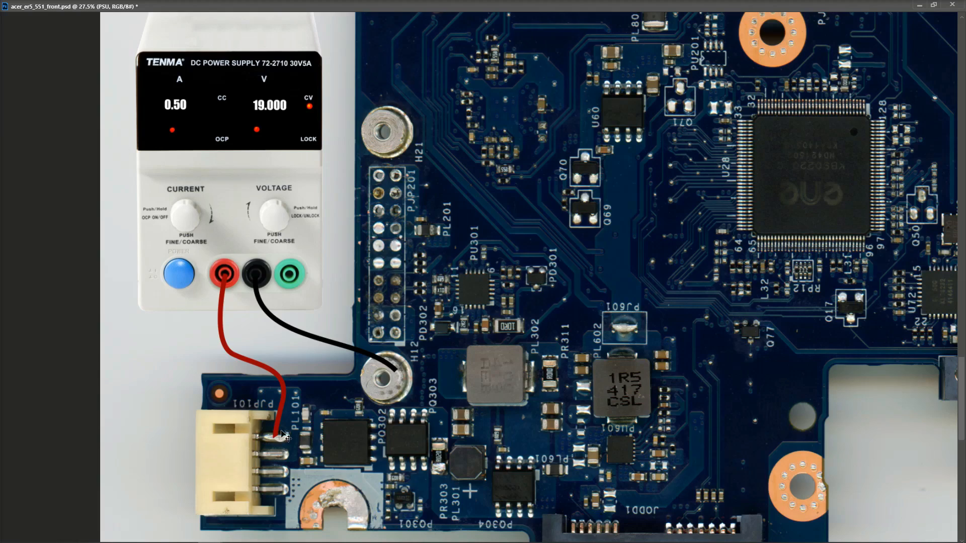
mouse_move(286, 439)
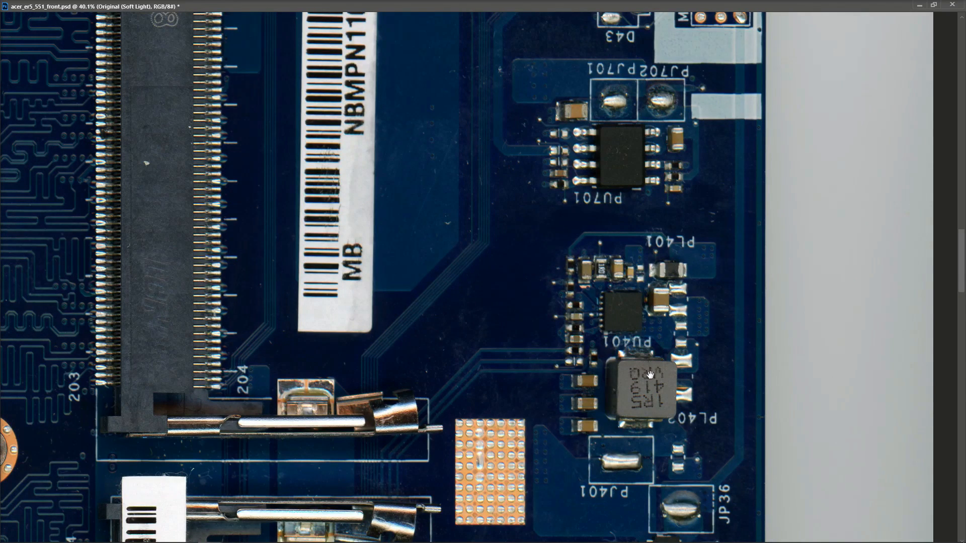
mouse_move(651, 376)
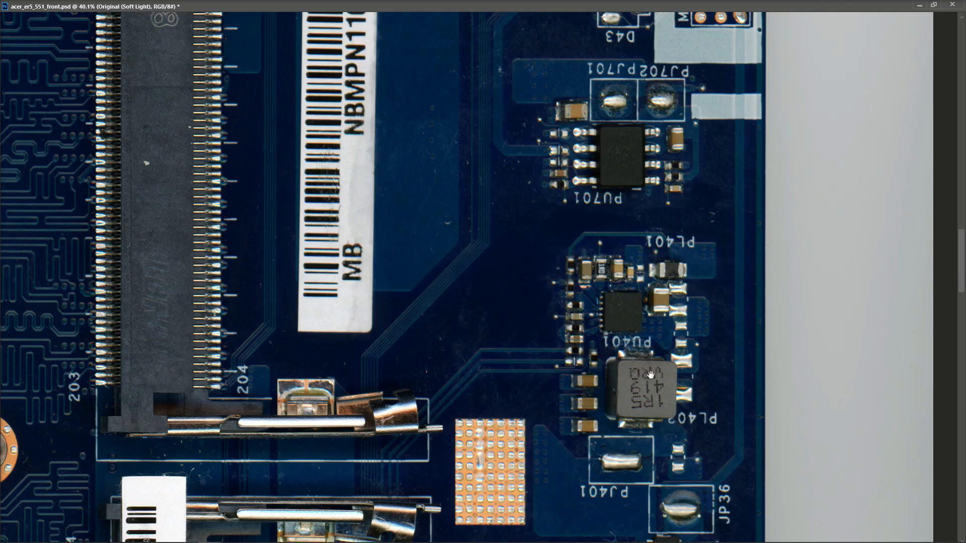
mouse_move(645, 373)
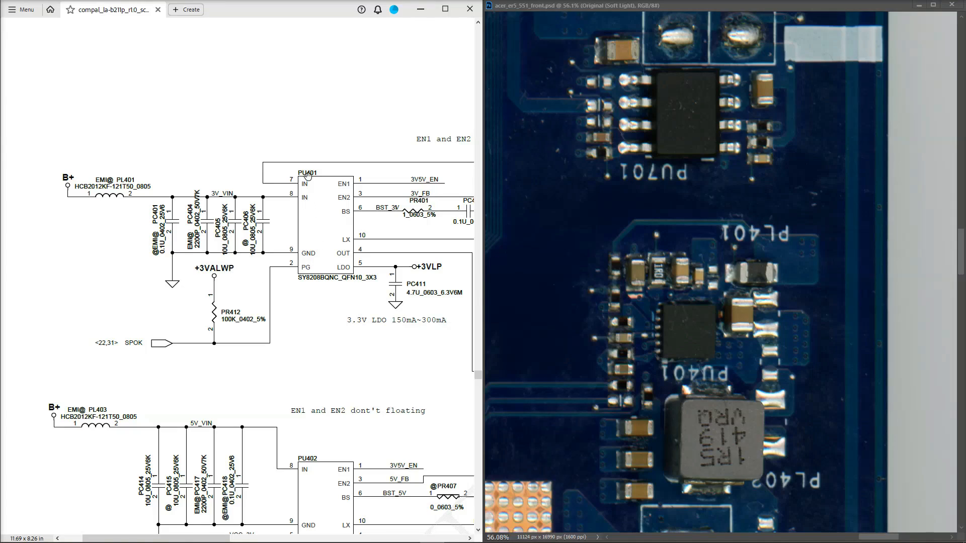
mouse_move(359, 252)
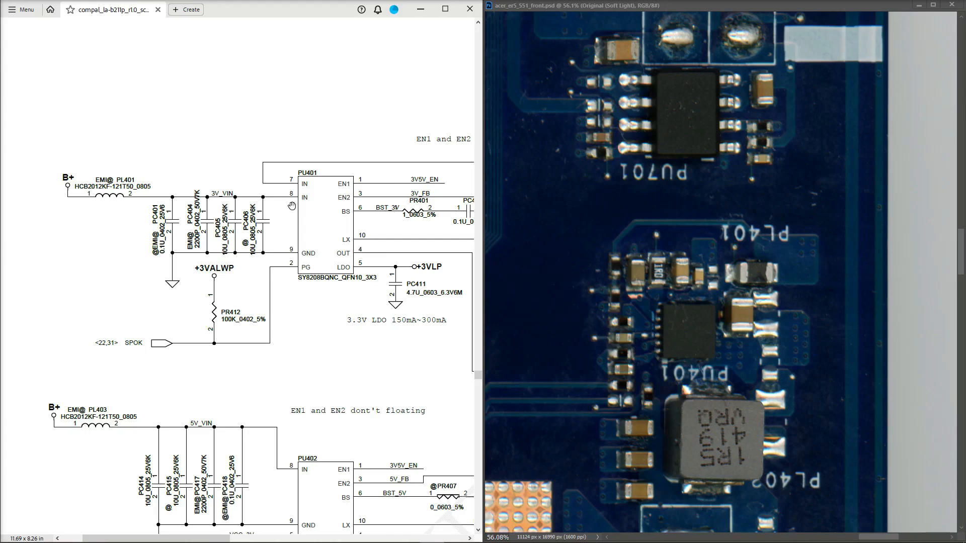
mouse_move(69, 185)
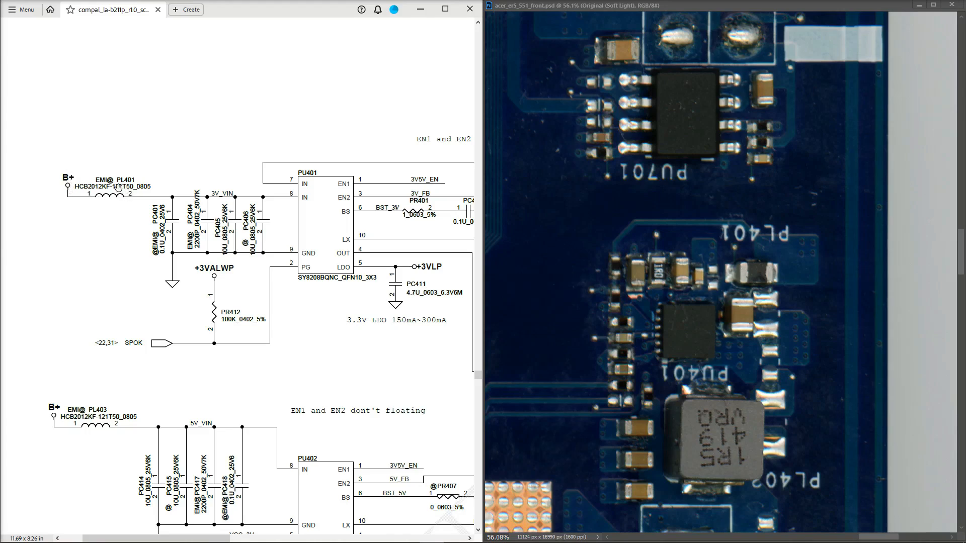
mouse_move(741, 244)
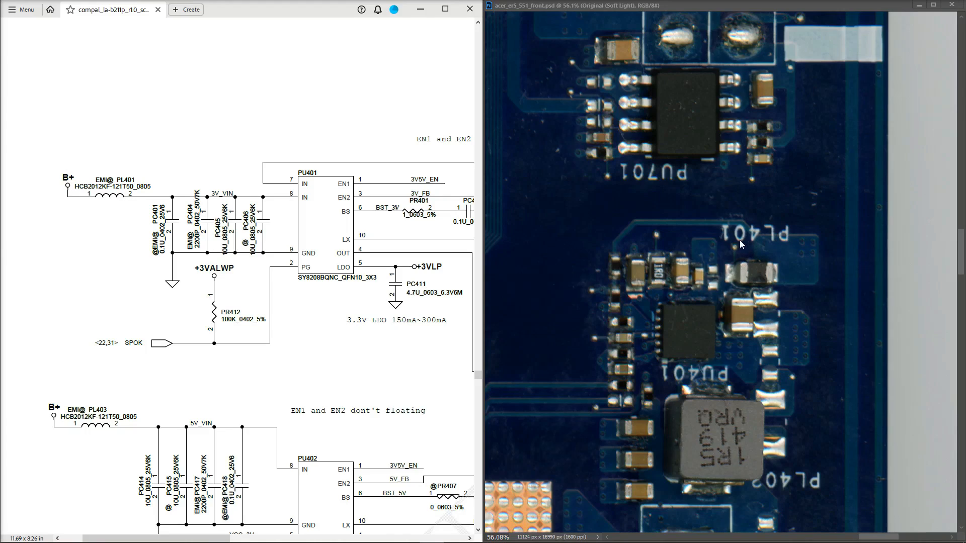
mouse_move(732, 279)
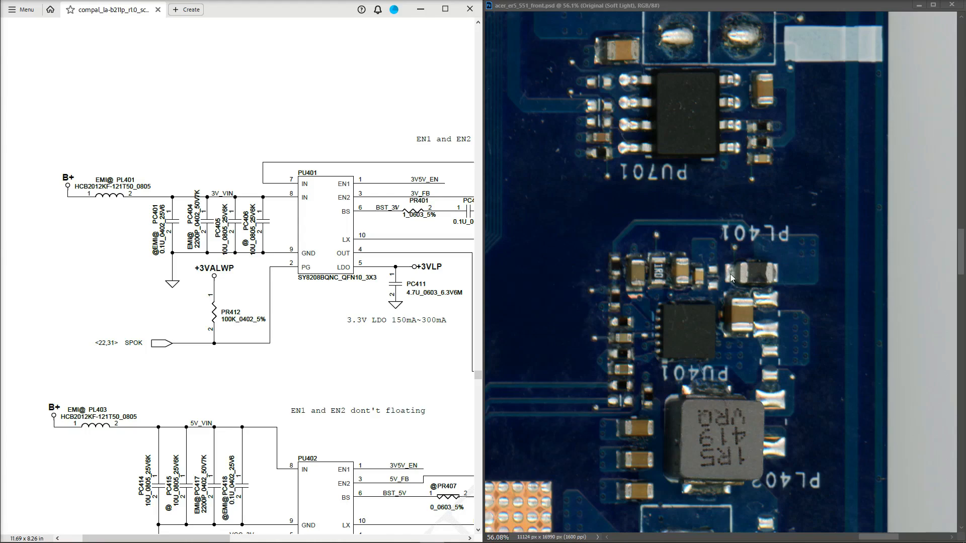
mouse_move(181, 203)
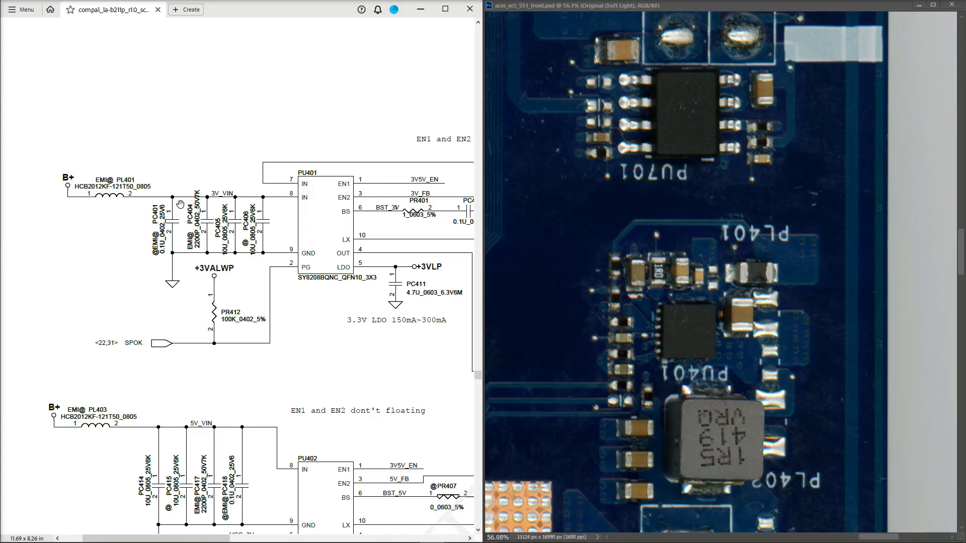
mouse_move(306, 203)
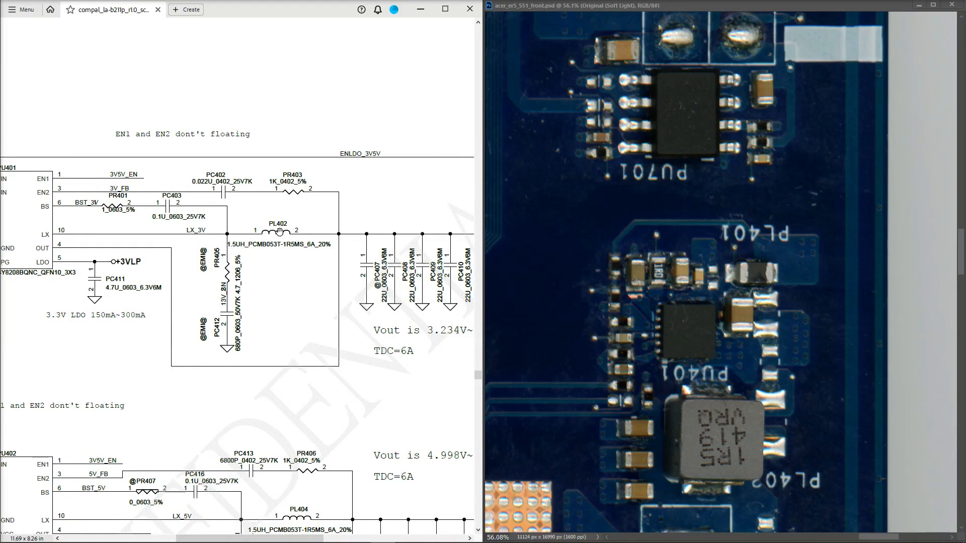
mouse_move(293, 231)
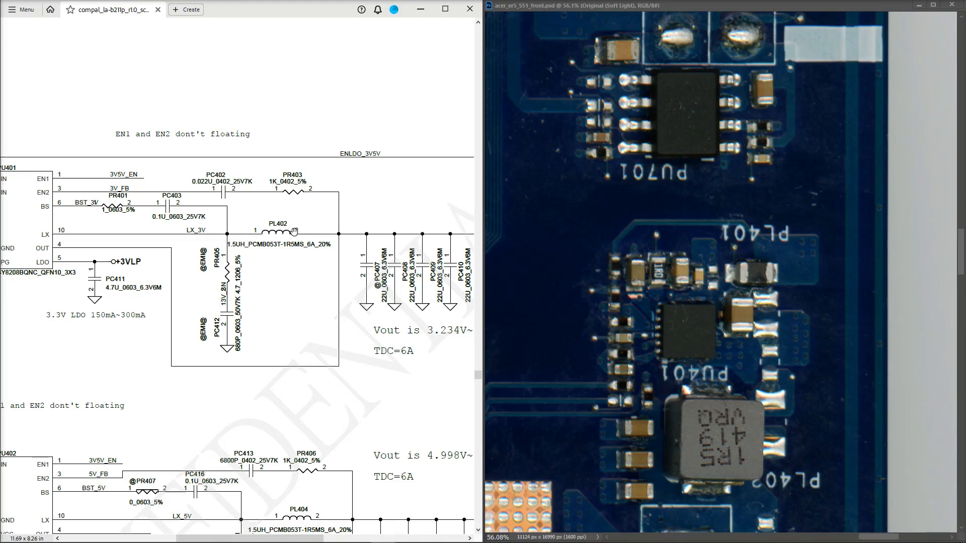
mouse_move(706, 444)
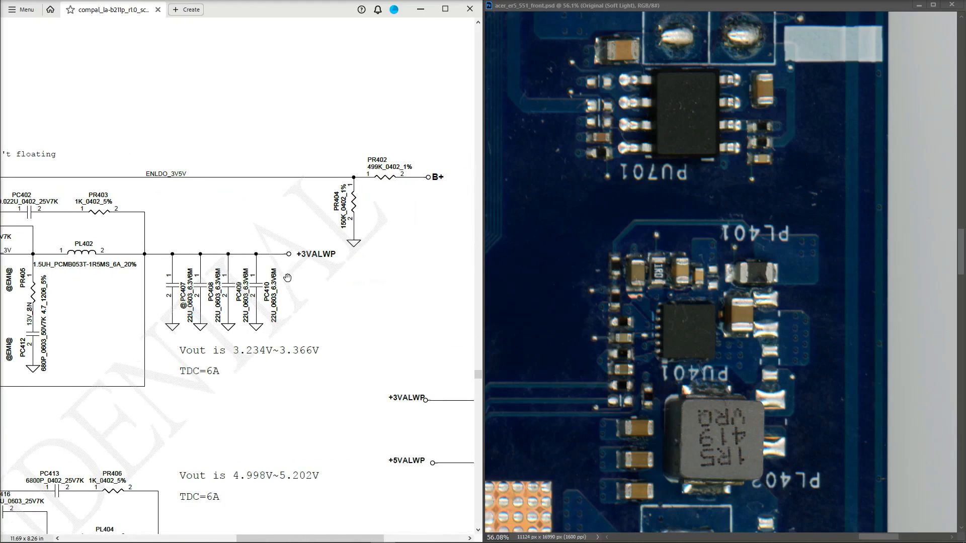
mouse_move(339, 263)
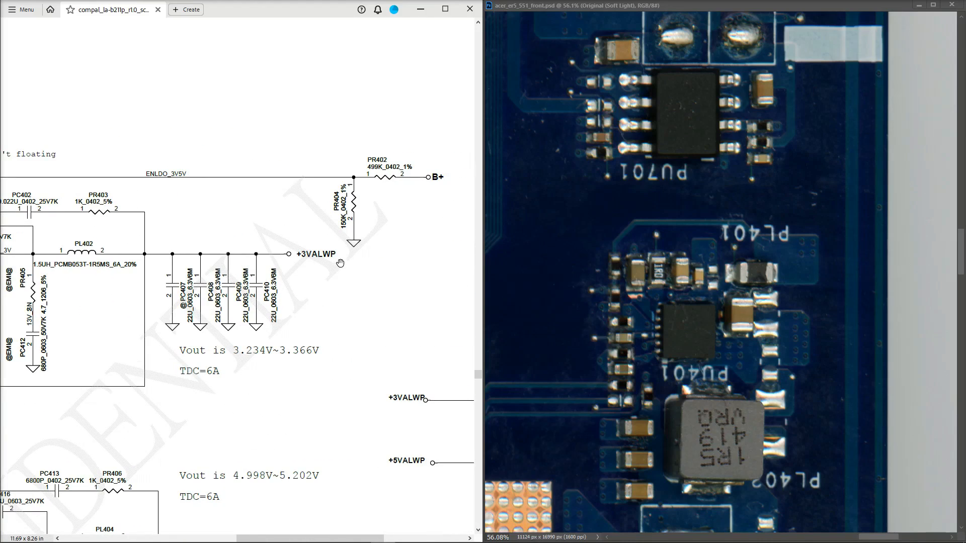
mouse_move(98, 244)
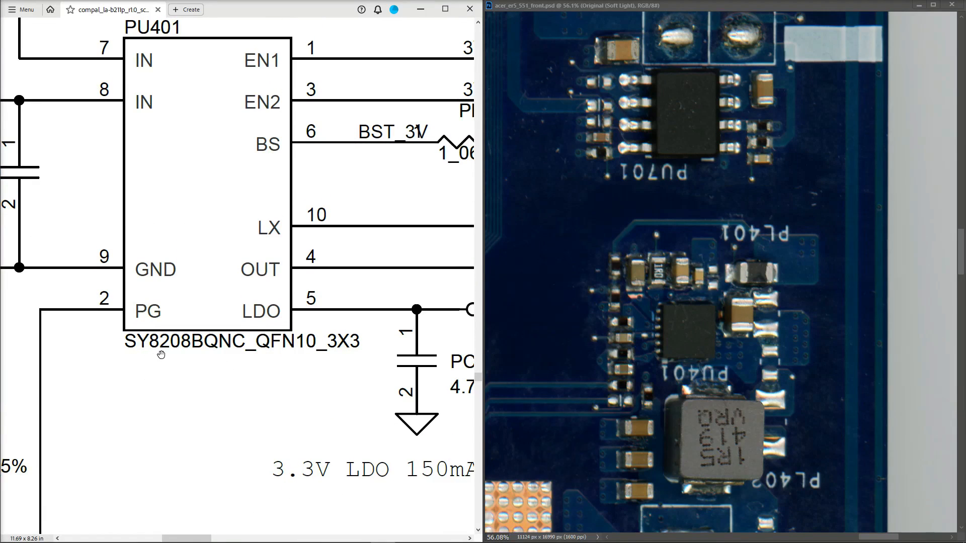
mouse_move(236, 352)
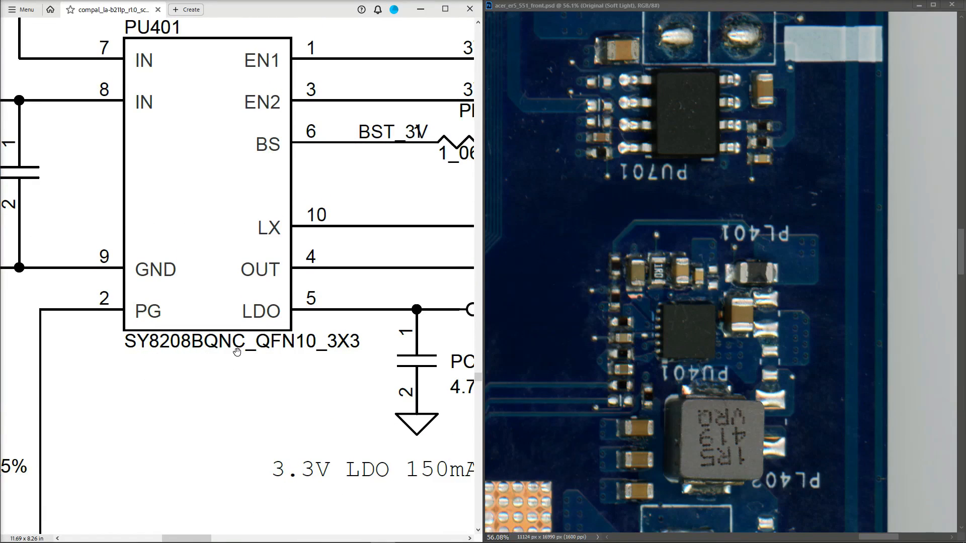
mouse_move(788, 427)
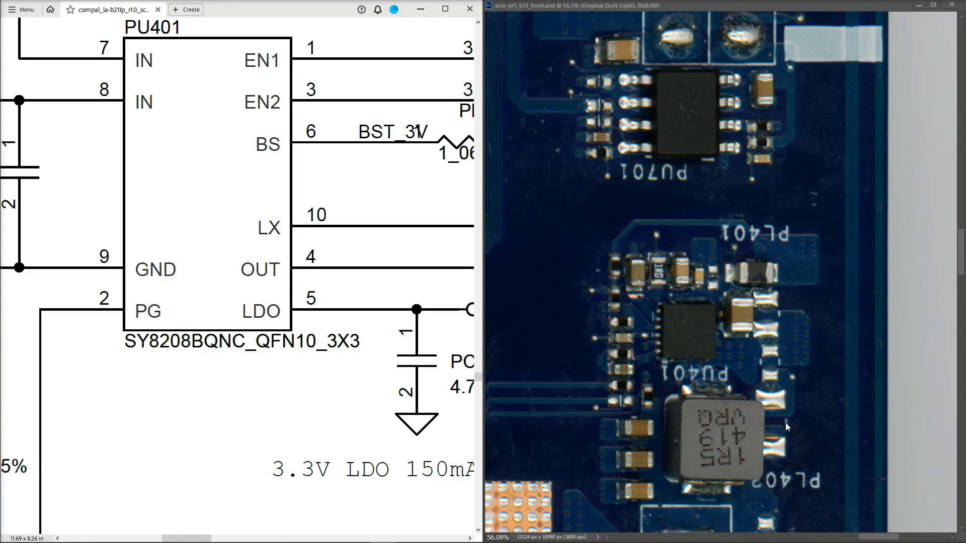
mouse_move(737, 414)
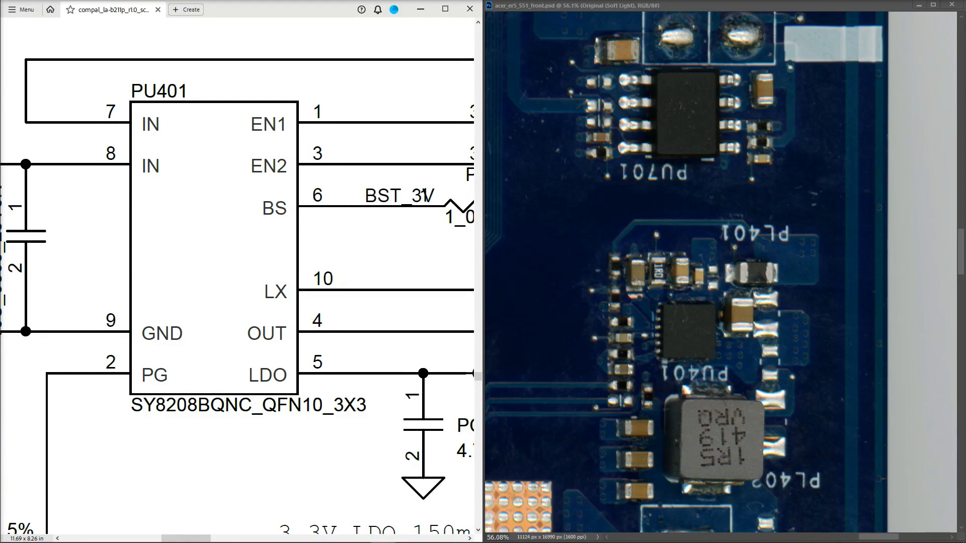
Maximize the board scan so PU401, PL402 and the PJ401 jumper fill the screen.
click(948, 6)
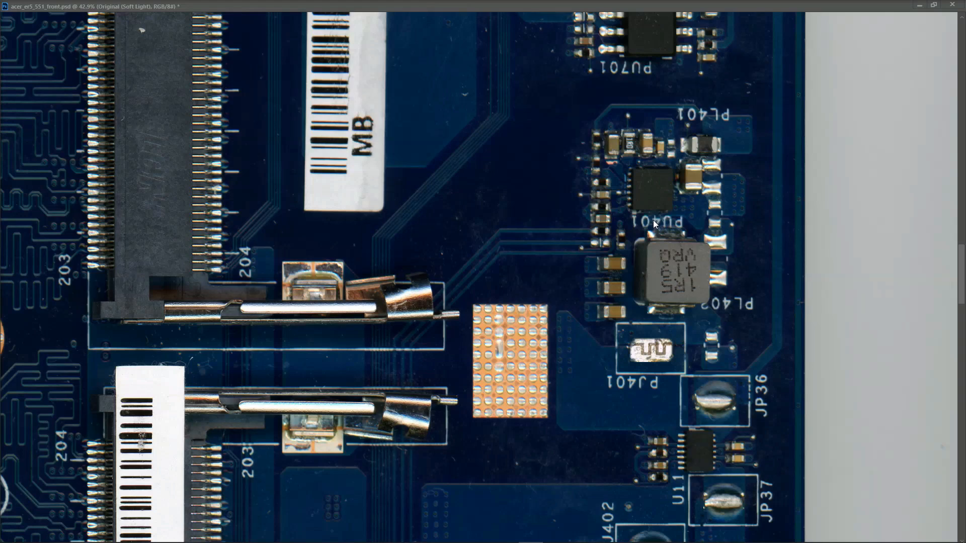
mouse_move(654, 202)
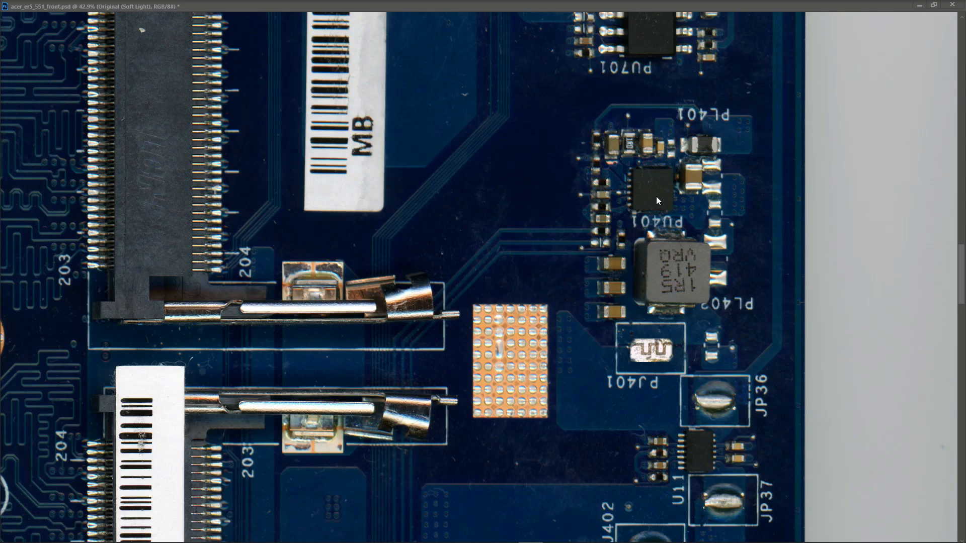
mouse_move(675, 199)
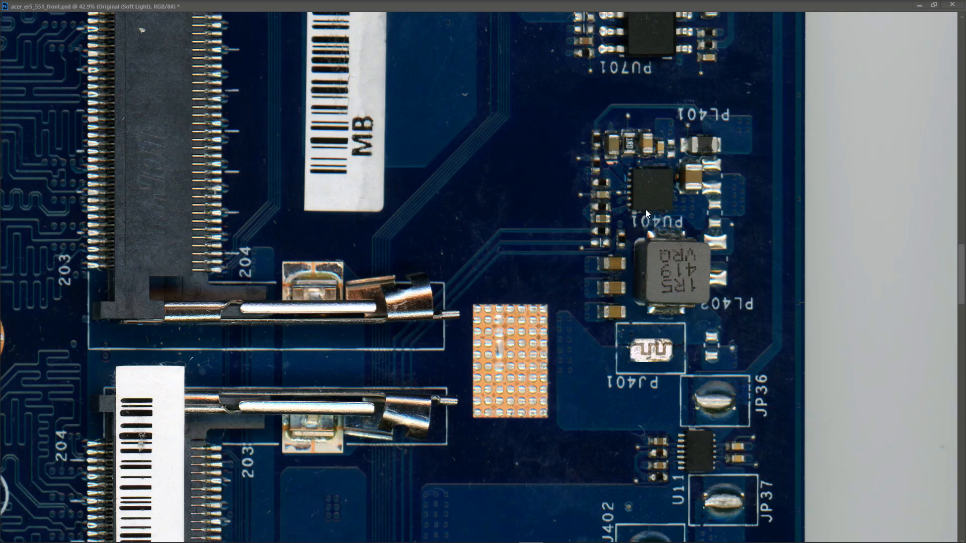
mouse_move(659, 206)
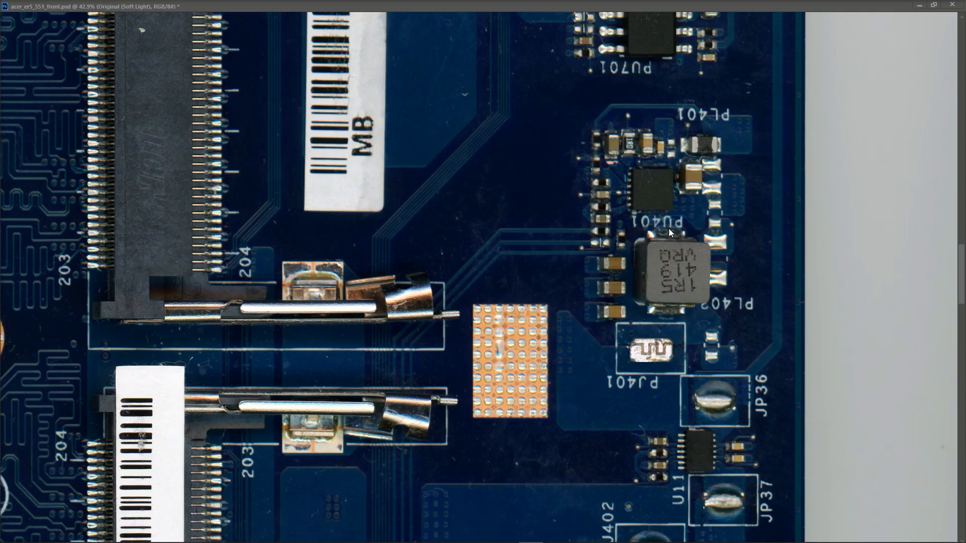
mouse_move(658, 357)
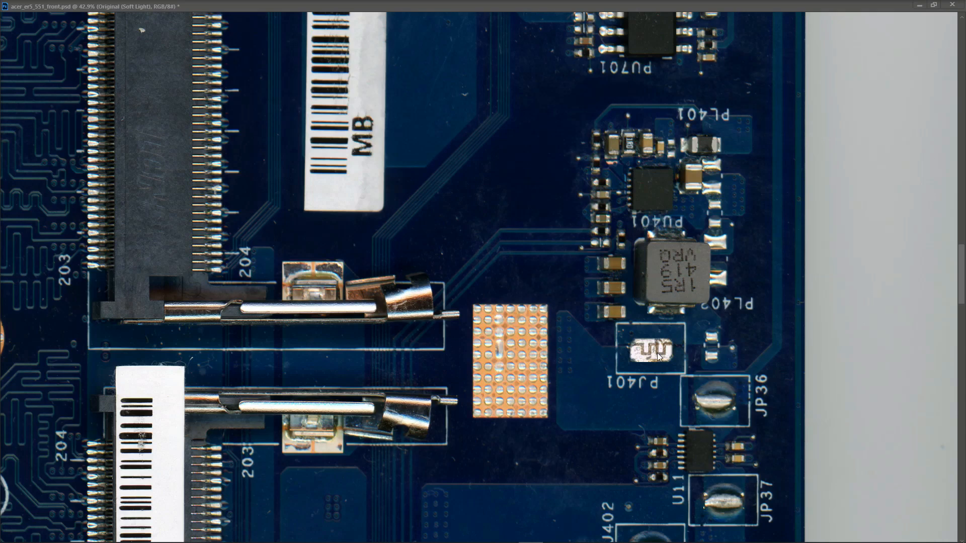
mouse_move(671, 336)
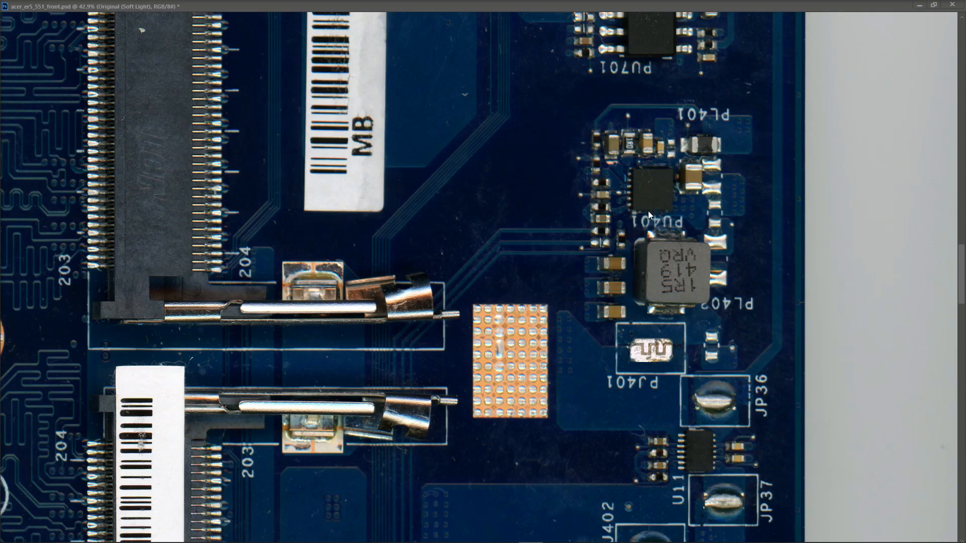
mouse_move(662, 405)
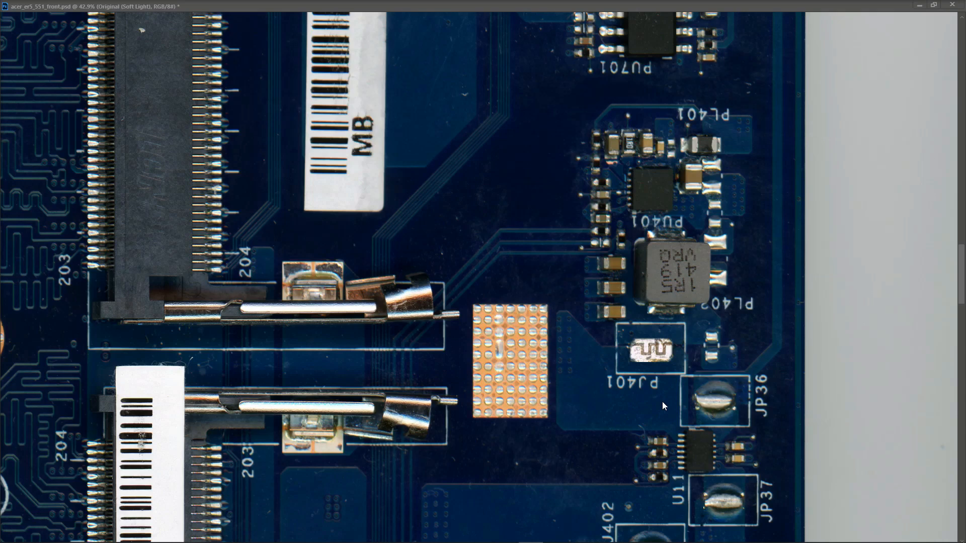
mouse_move(676, 357)
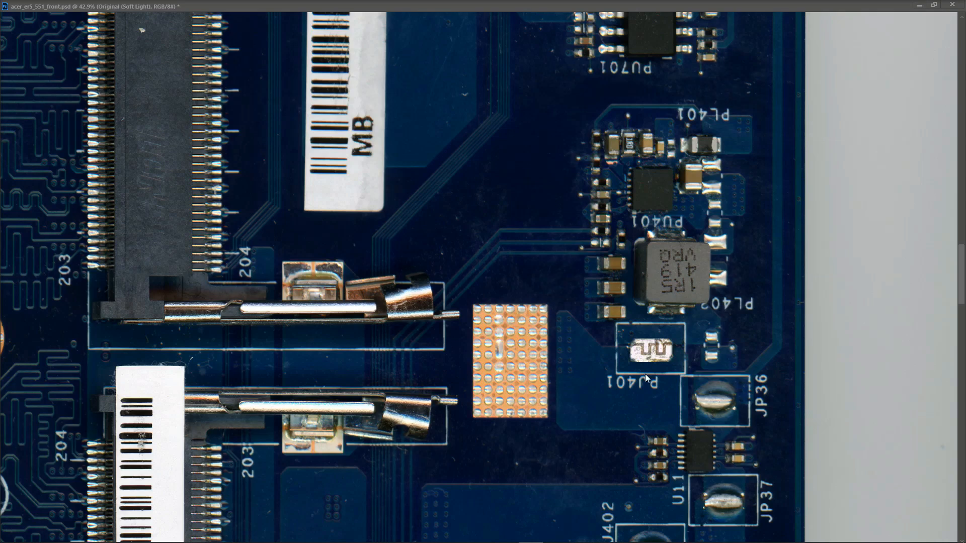
mouse_move(649, 379)
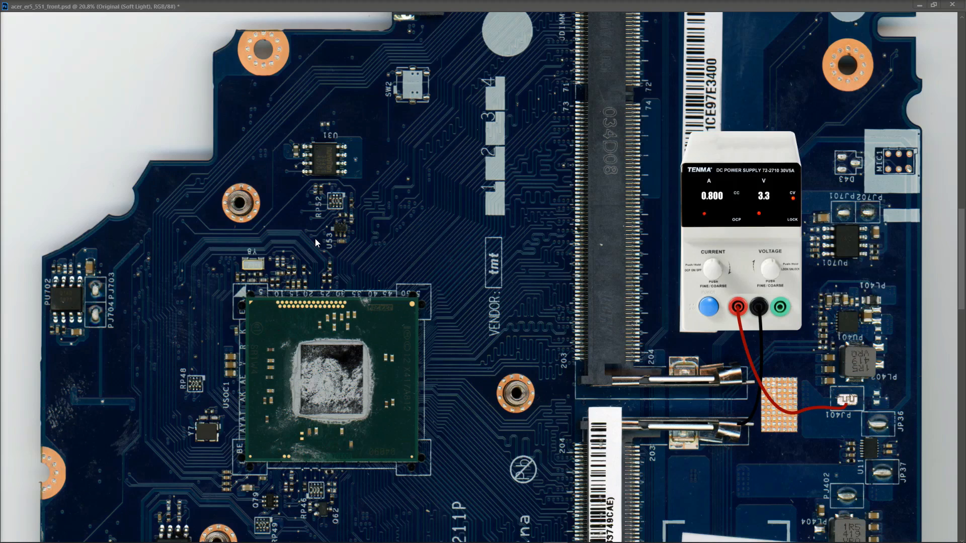
mouse_move(322, 230)
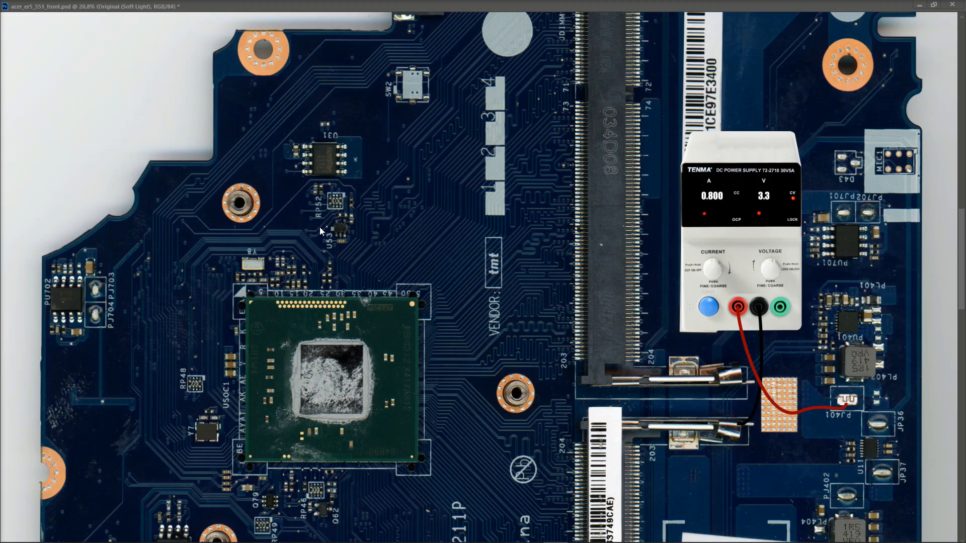
mouse_move(754, 261)
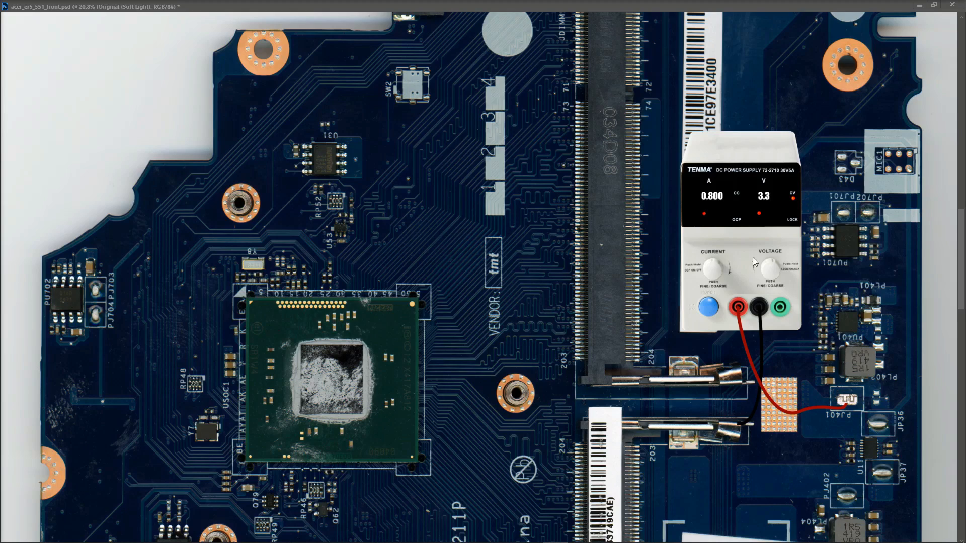